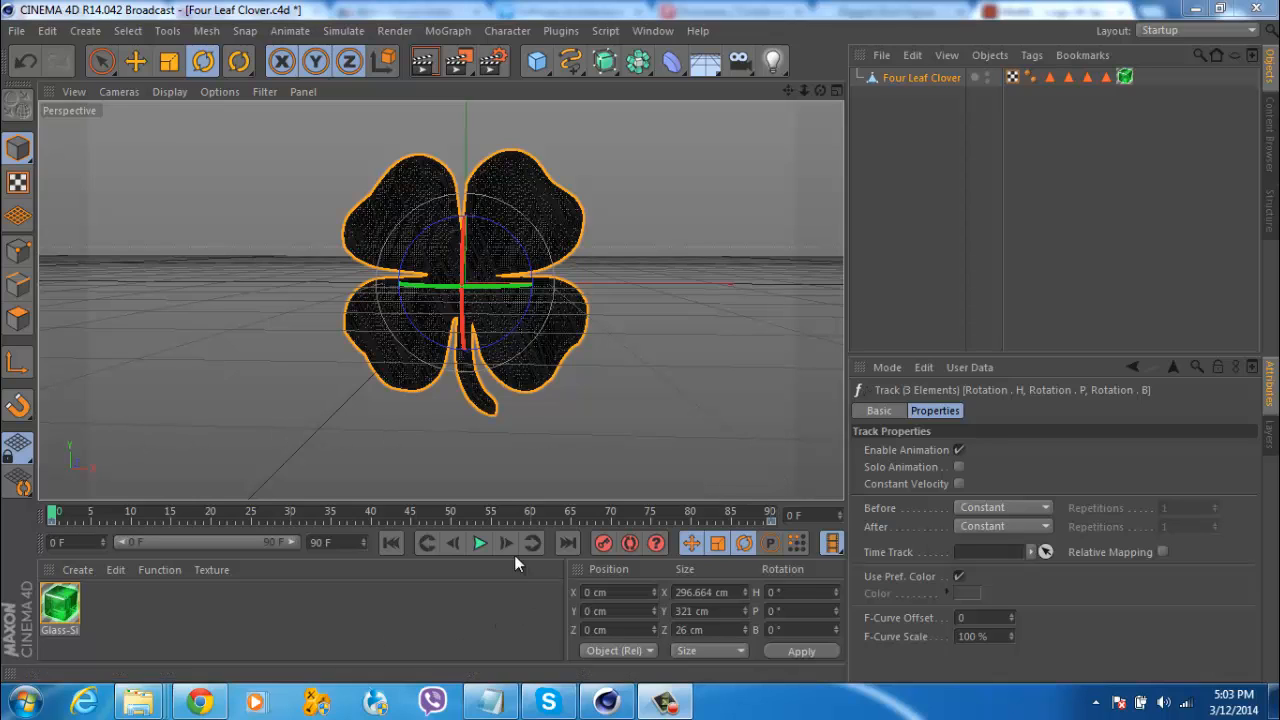
pyautogui.moveTo(480, 544)
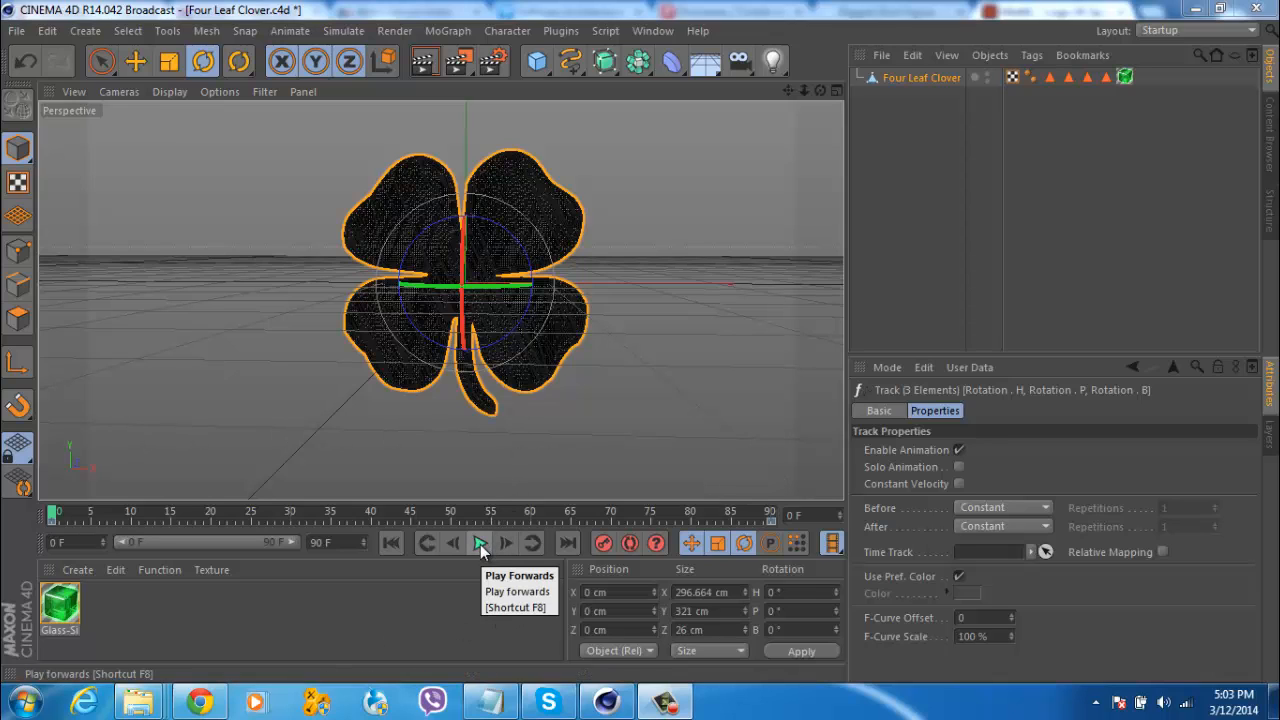
# - Play and pause the clover rotation repeatedly, stopping partway through the spin near frame 82
pyautogui.click(480, 544)
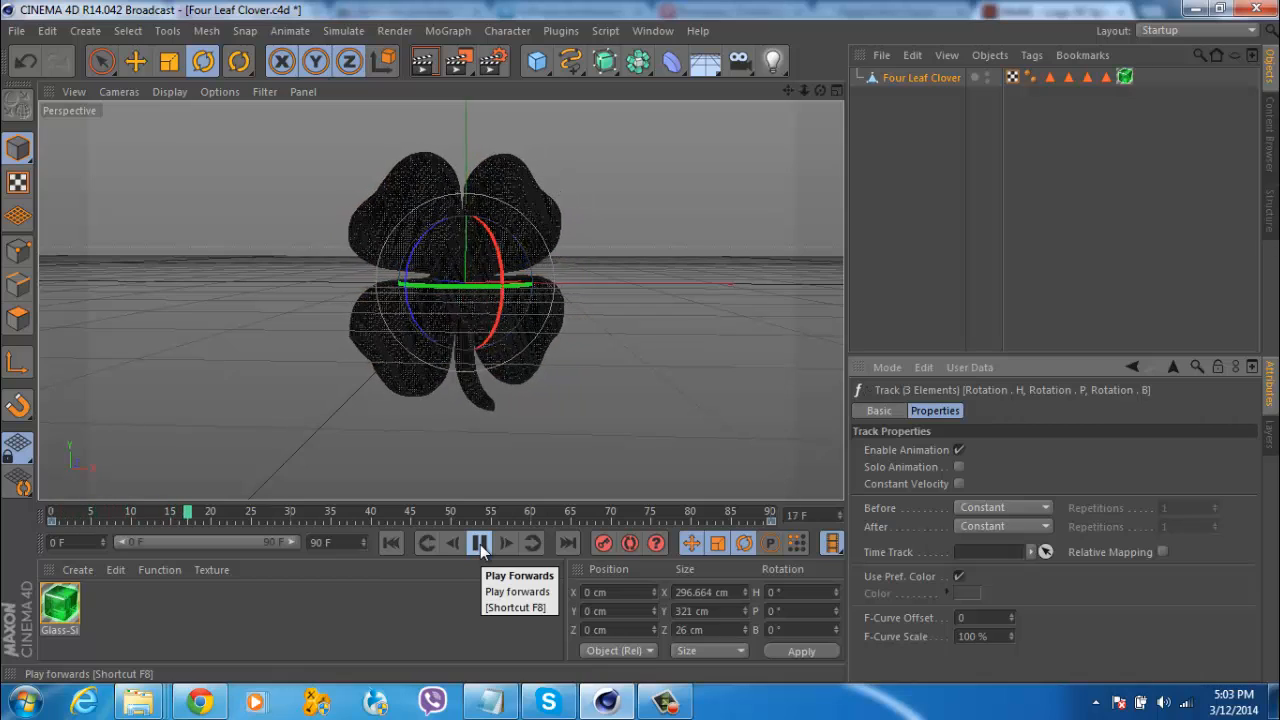
pyautogui.click(480, 544)
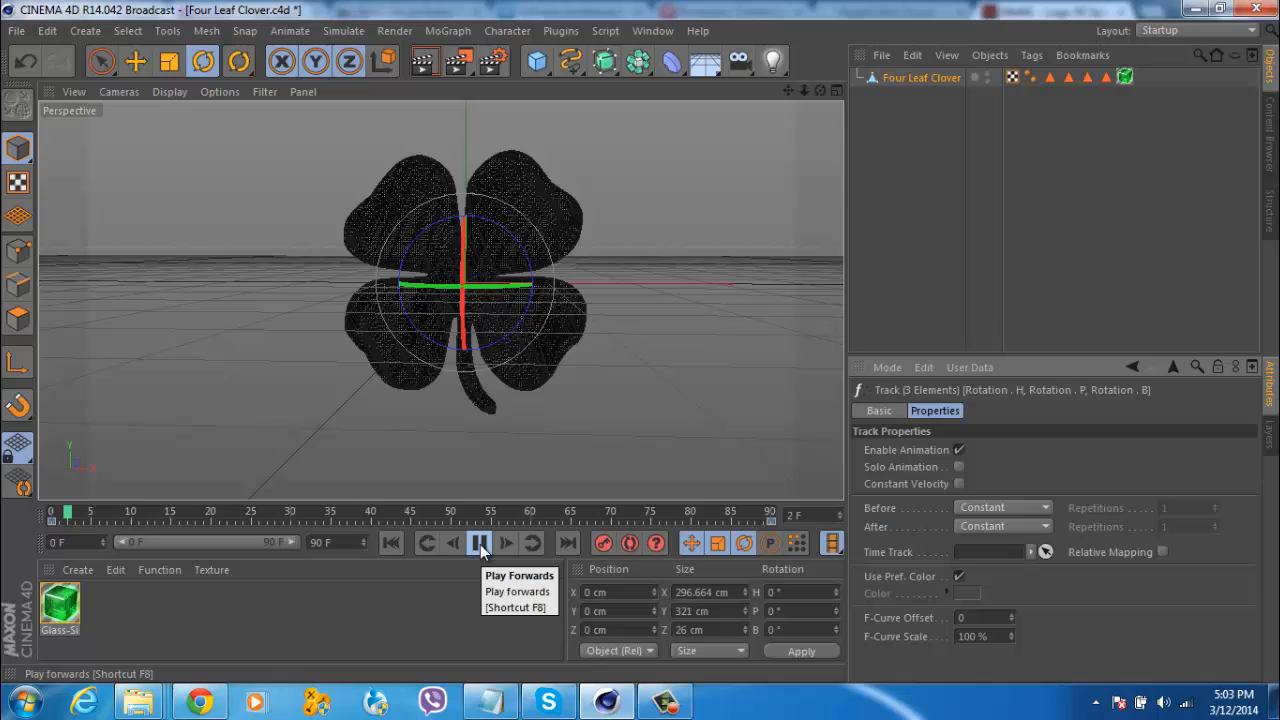
pyautogui.click(480, 544)
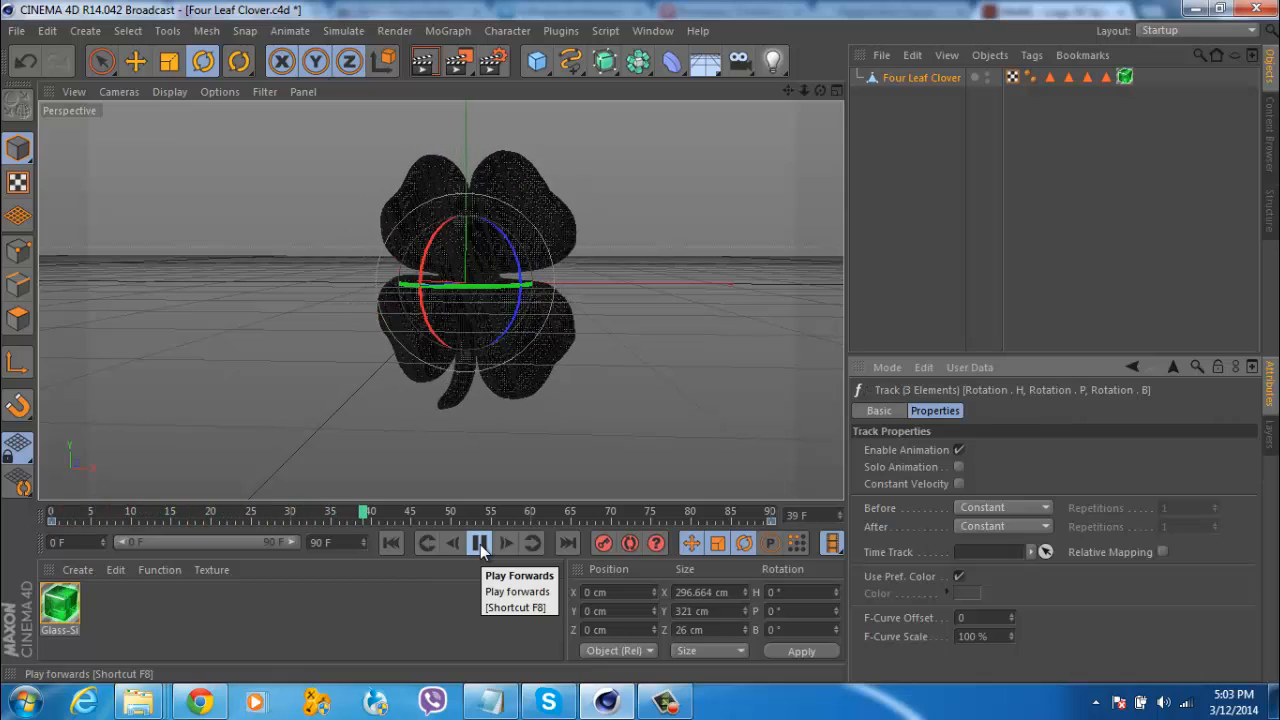
pyautogui.click(480, 544)
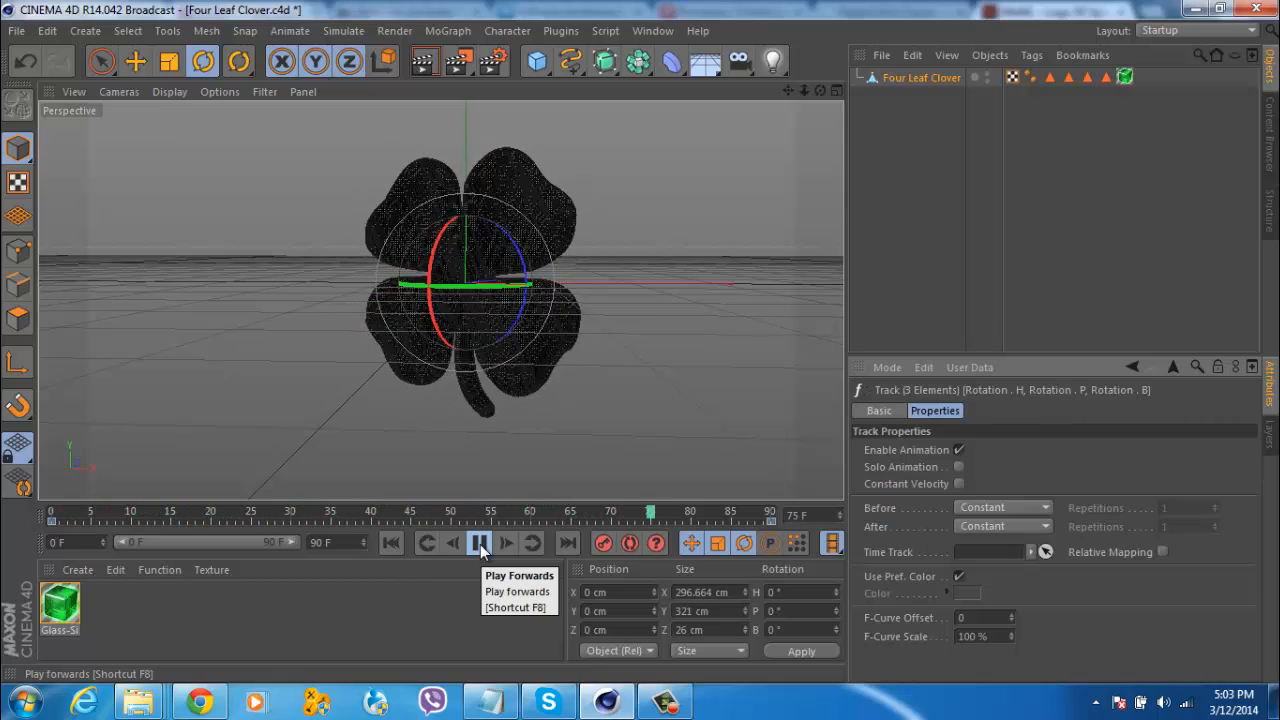
pyautogui.click(480, 544)
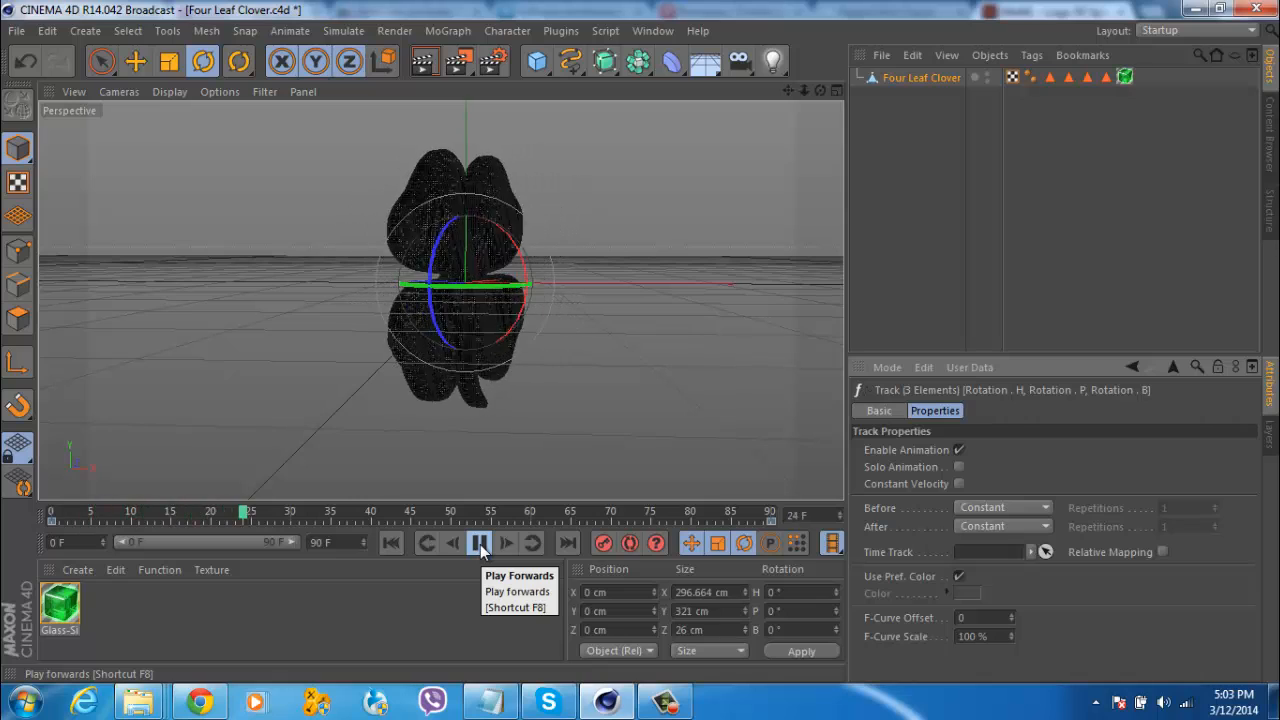
pyautogui.click(480, 544)
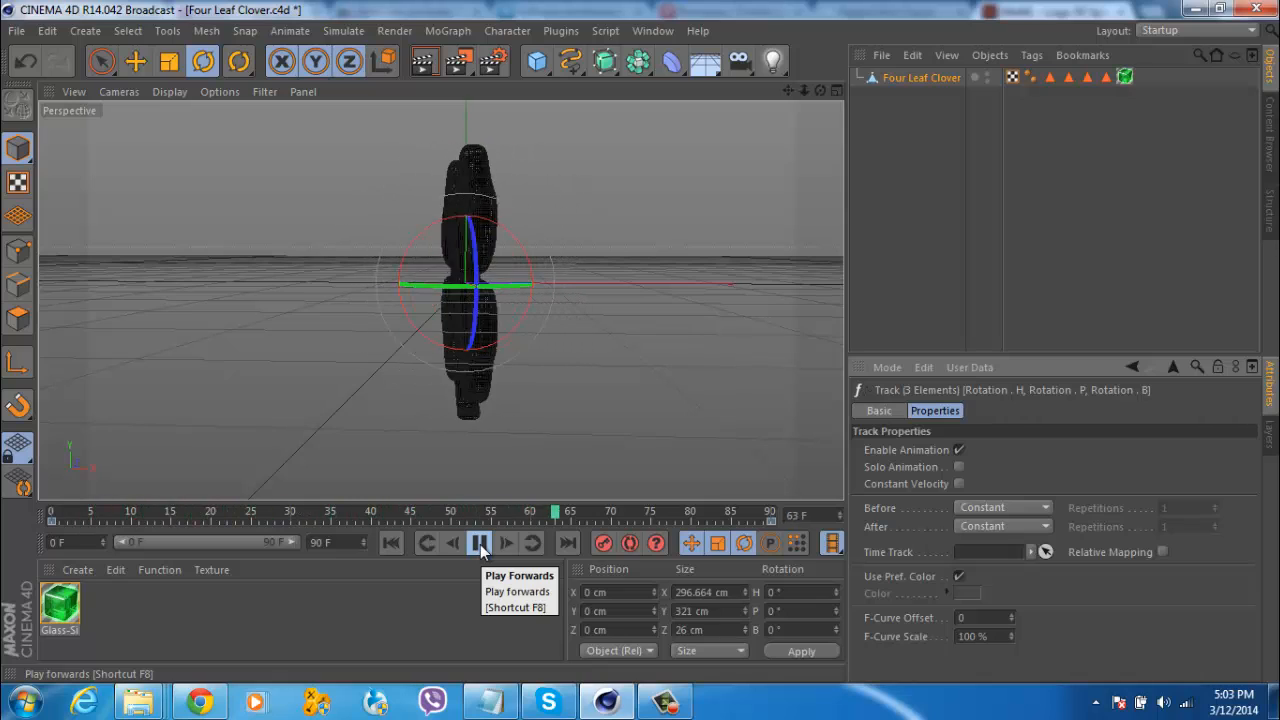
pyautogui.click(480, 544)
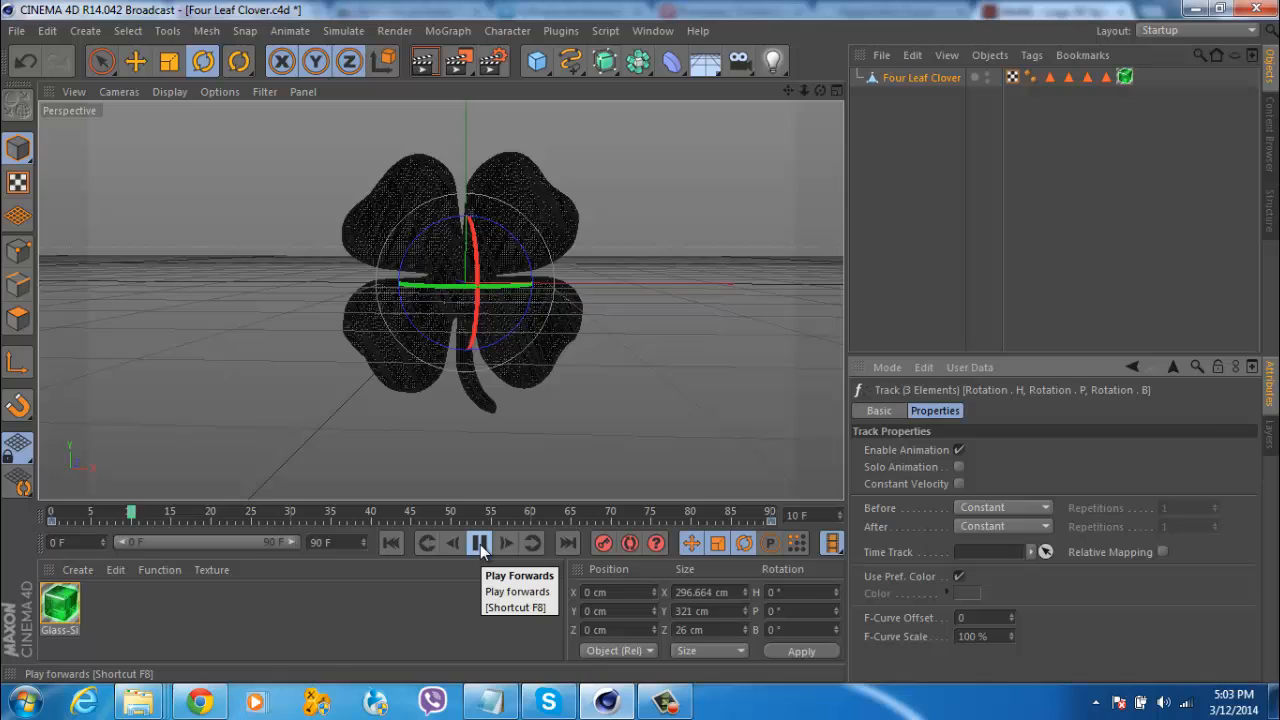
pyautogui.click(480, 544)
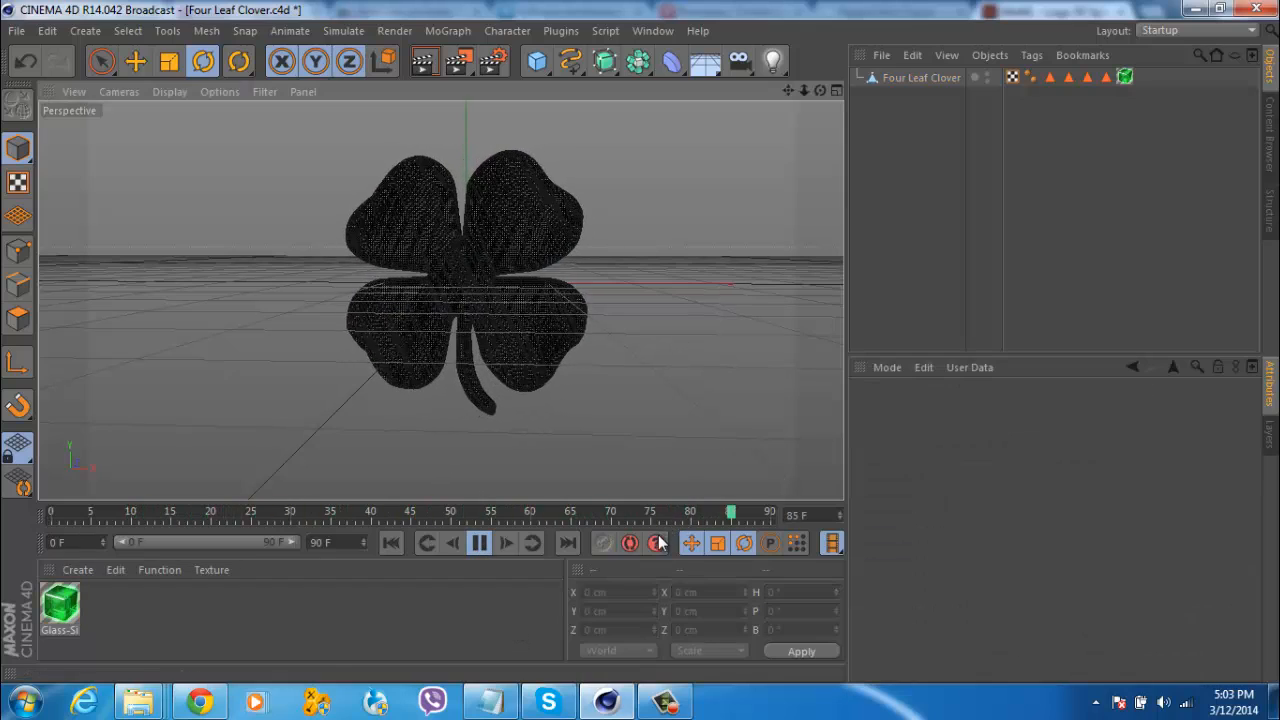
pyautogui.click(478, 544)
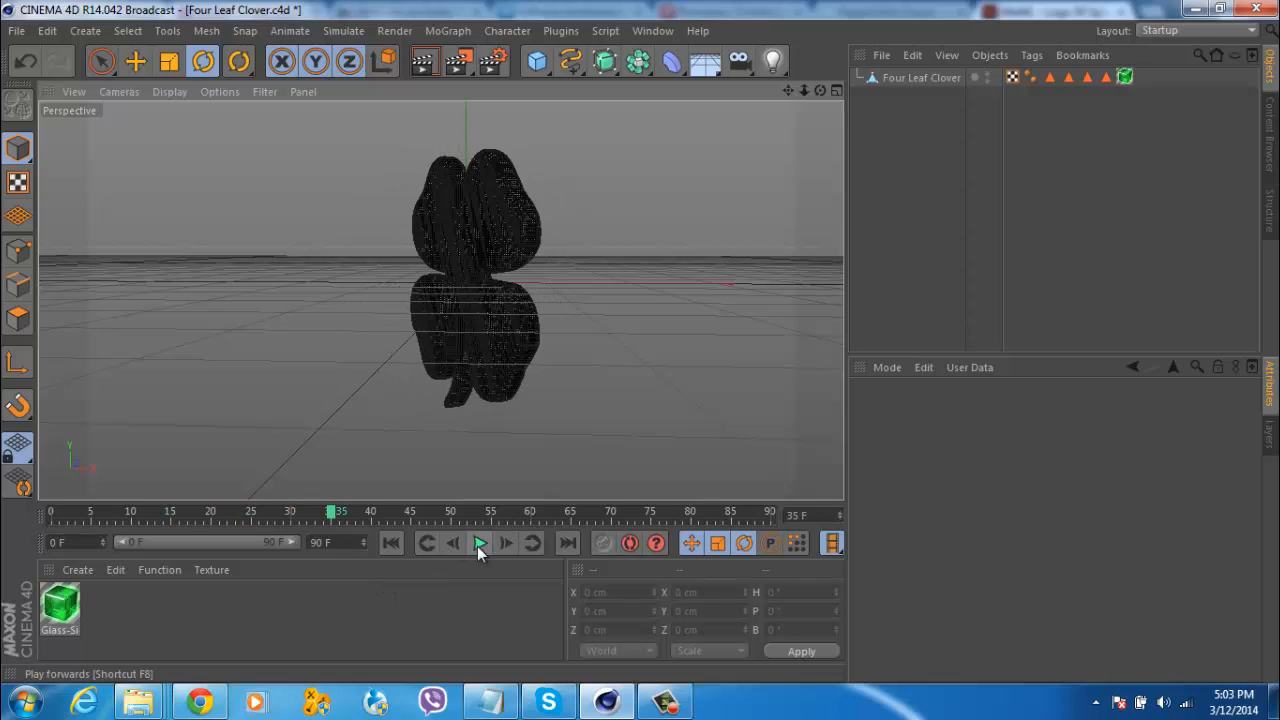
pyautogui.moveTo(288, 492)
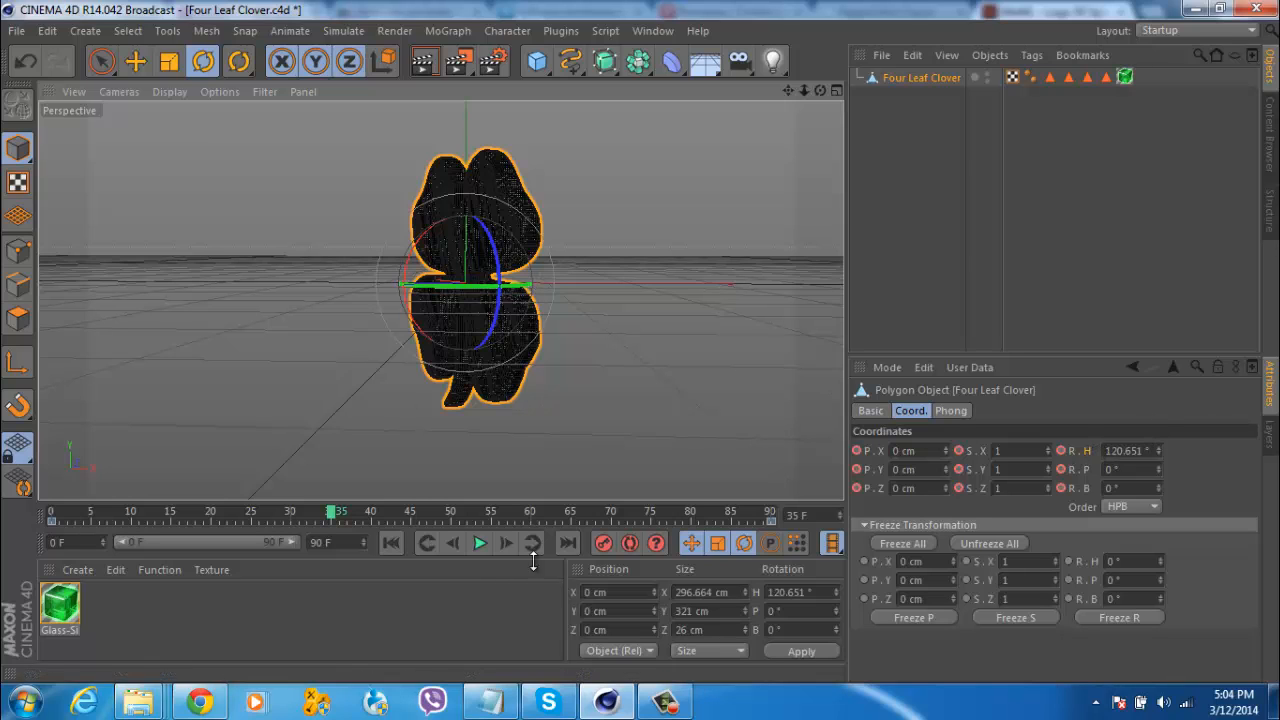
pyautogui.click(480, 544)
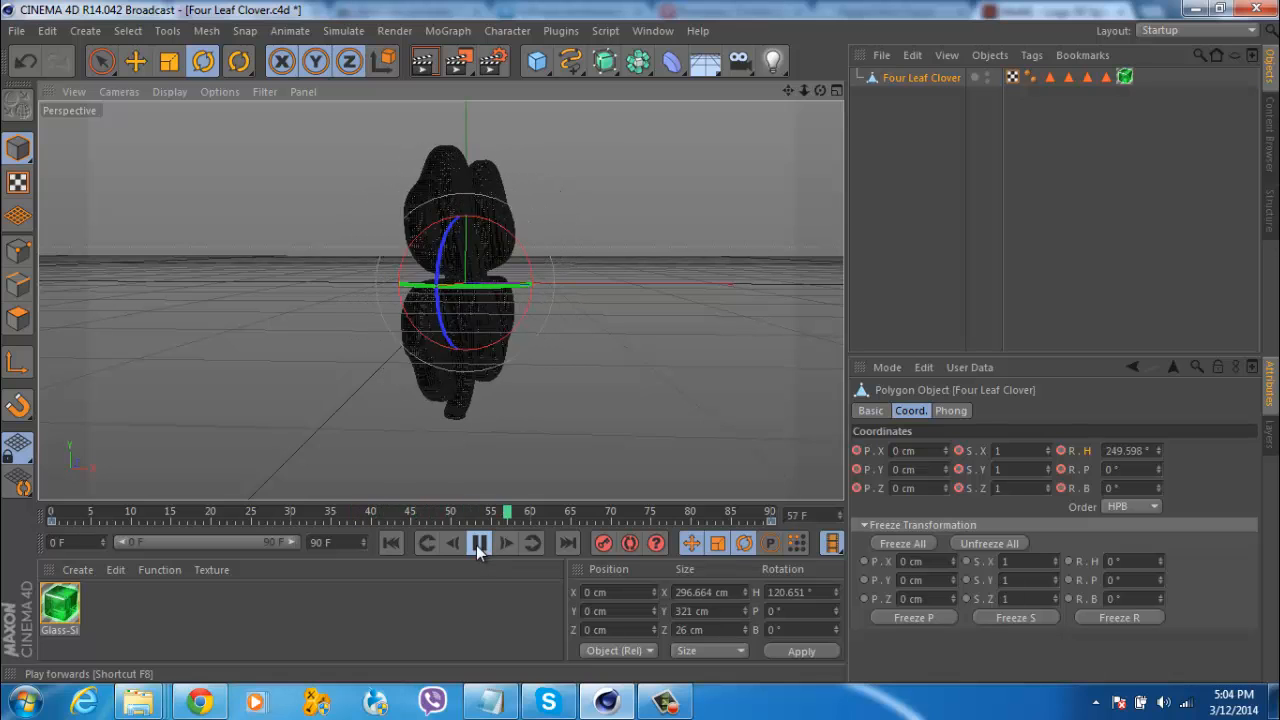
pyautogui.click(480, 544)
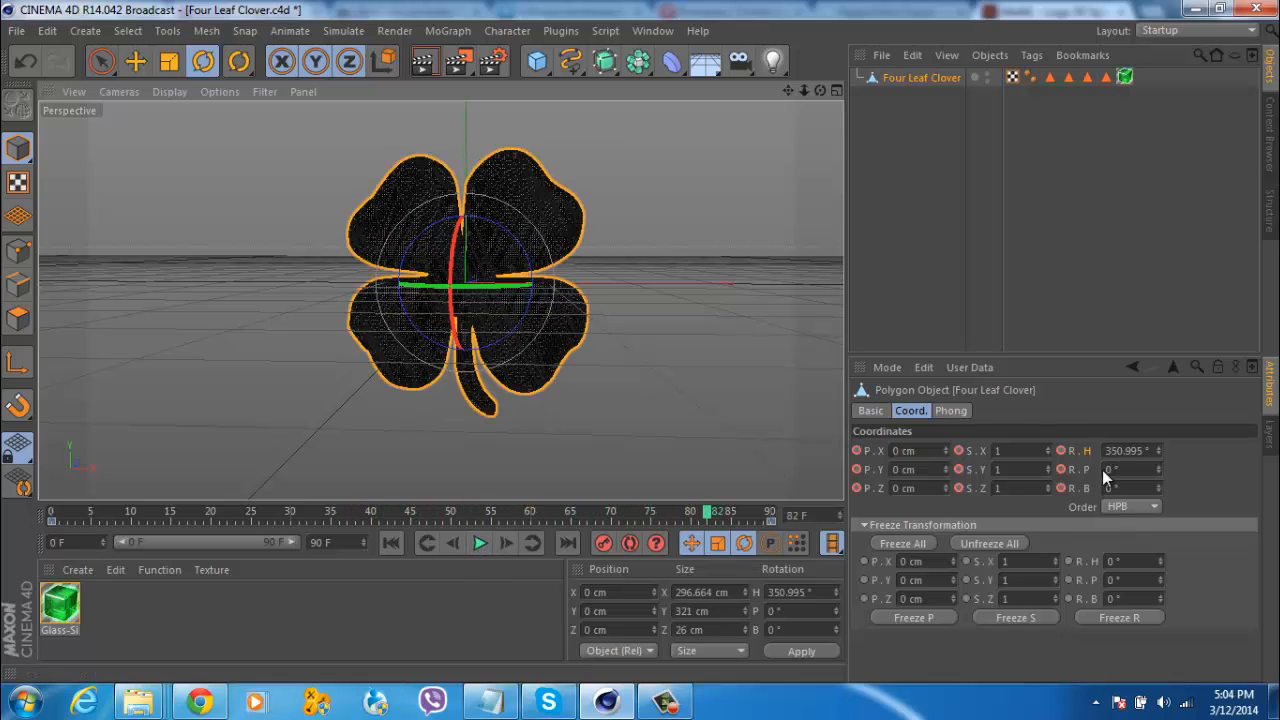
# - Show the F-curve for the clover's R.H heading rotation via Animation > Show F-Curve
pyautogui.rightClick(1130, 450)
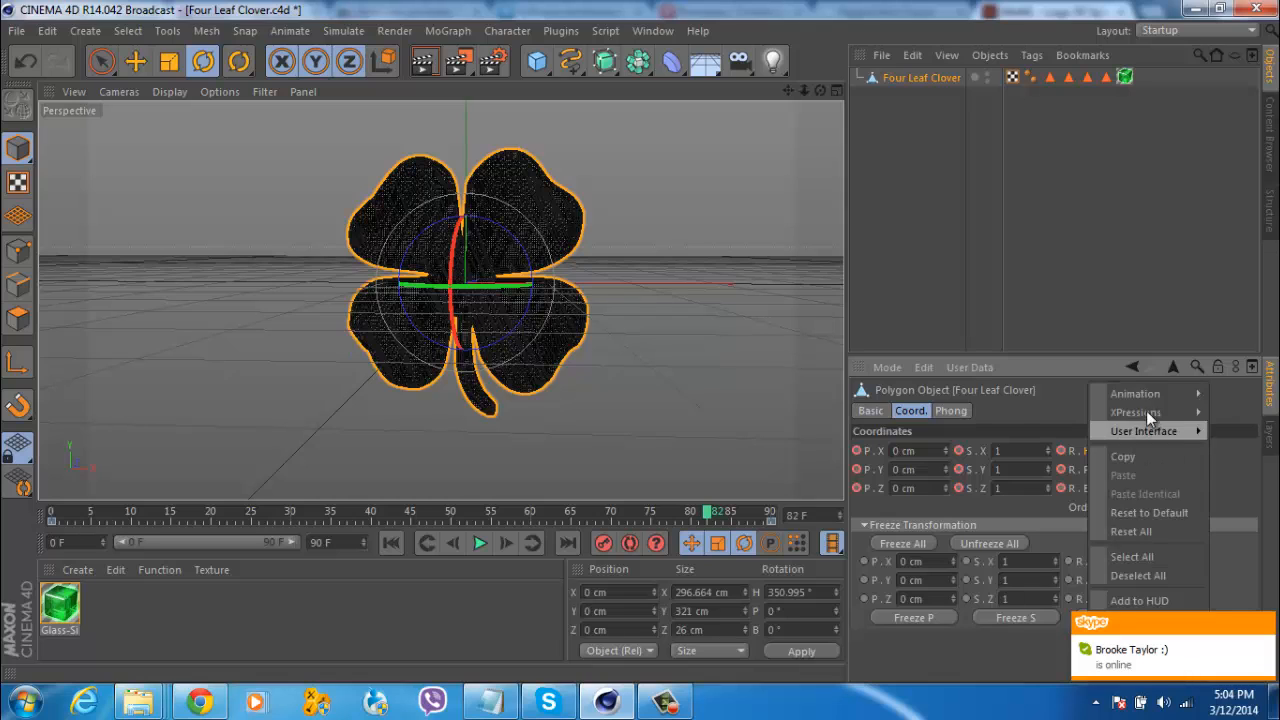
pyautogui.moveTo(1136, 392)
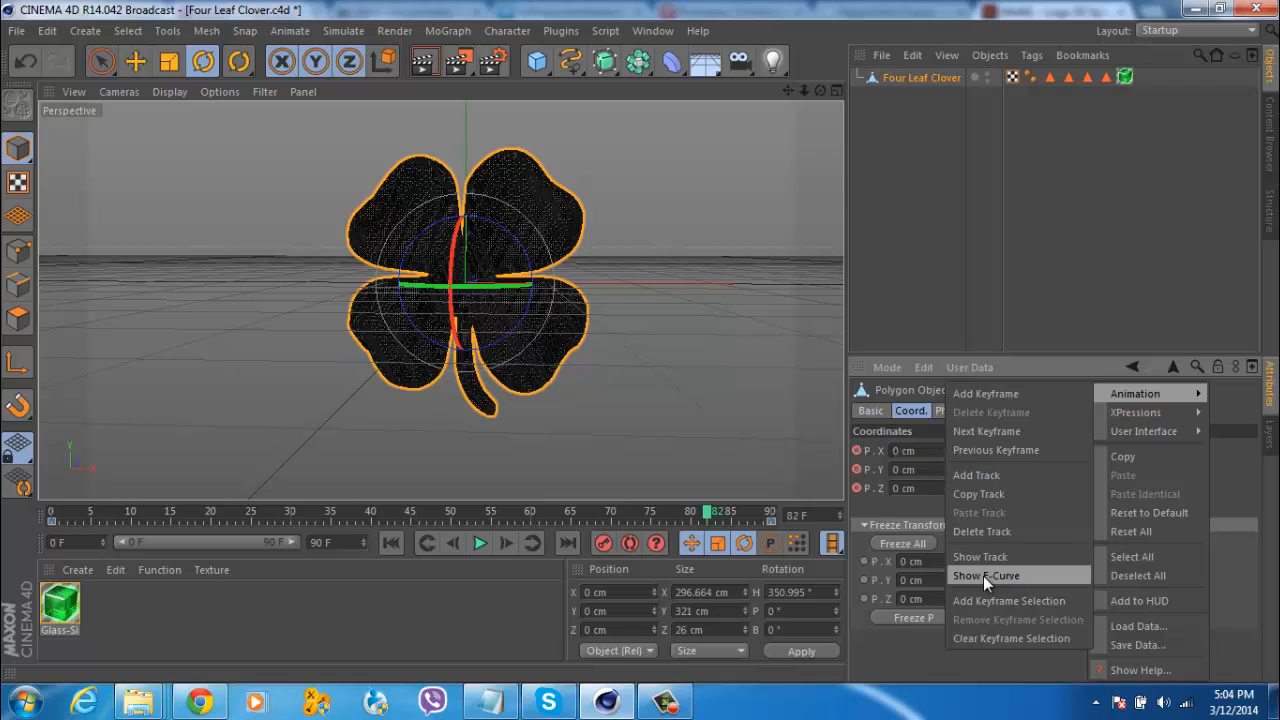
pyautogui.click(984, 576)
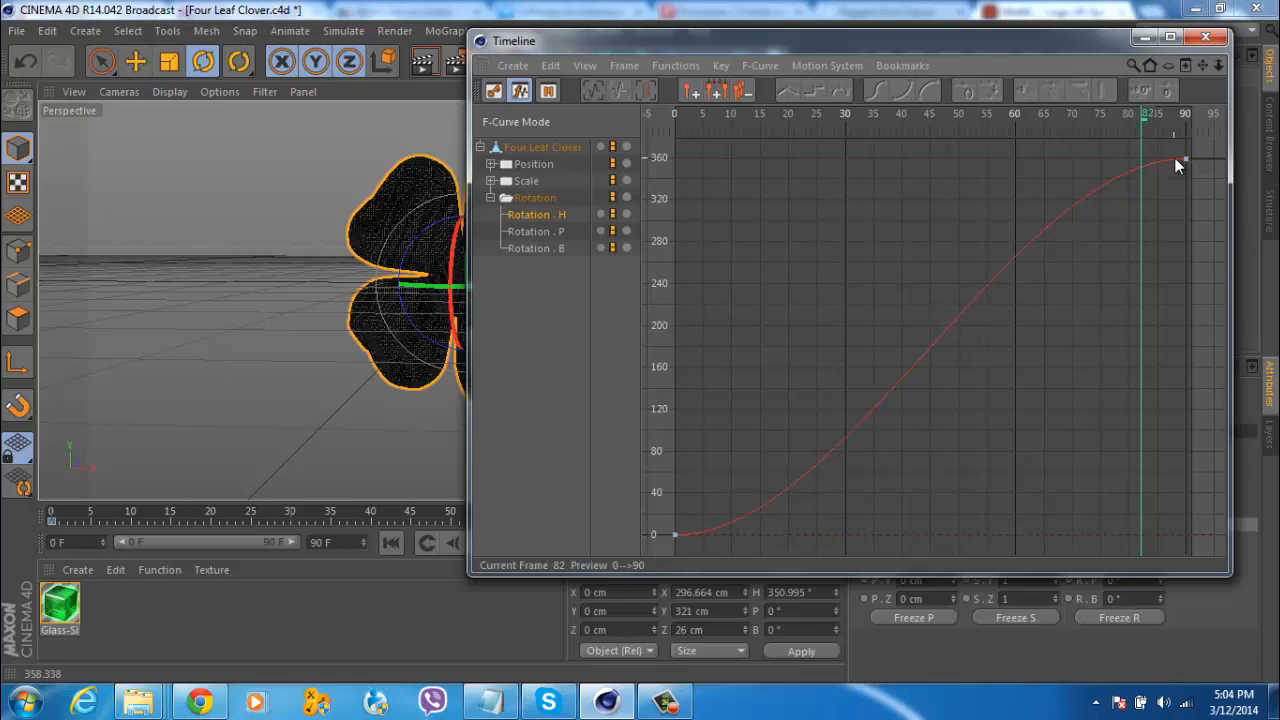
pyautogui.moveTo(1052, 224)
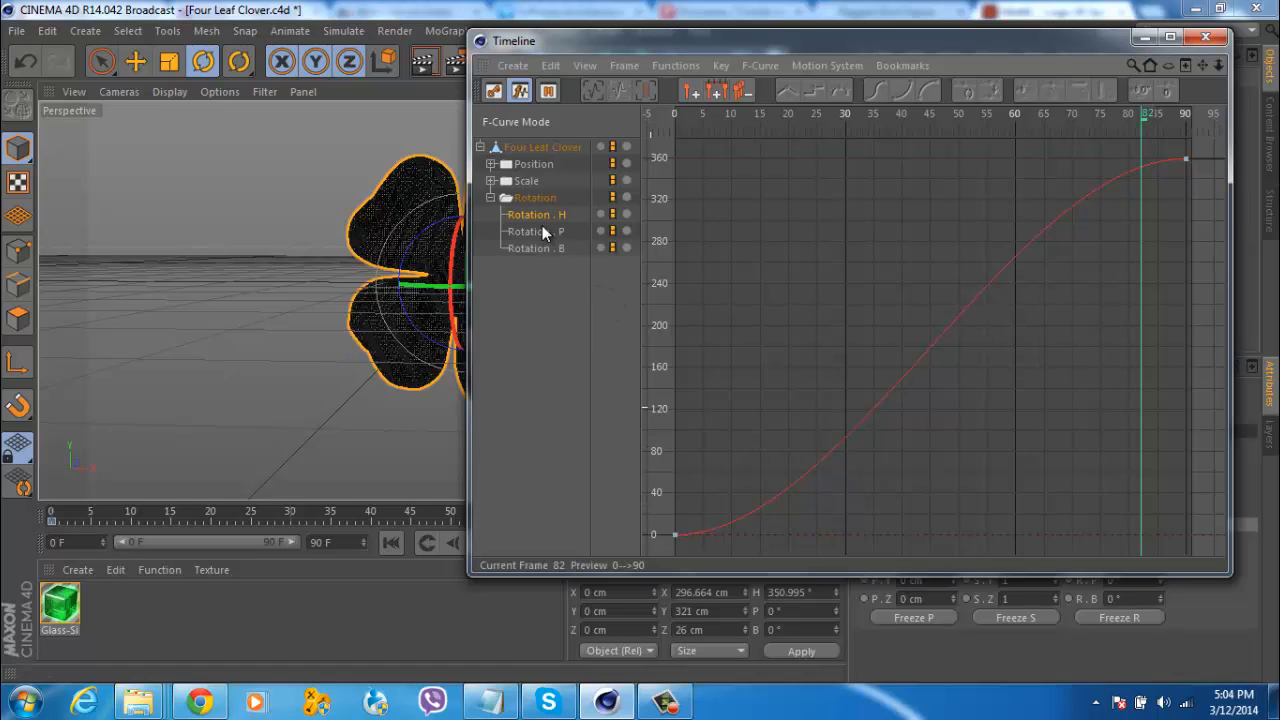
# - Set the Rotation.H keys to Linear interpolation, making the 0-360 curve a straight ramp
pyautogui.rightClick(676, 540)
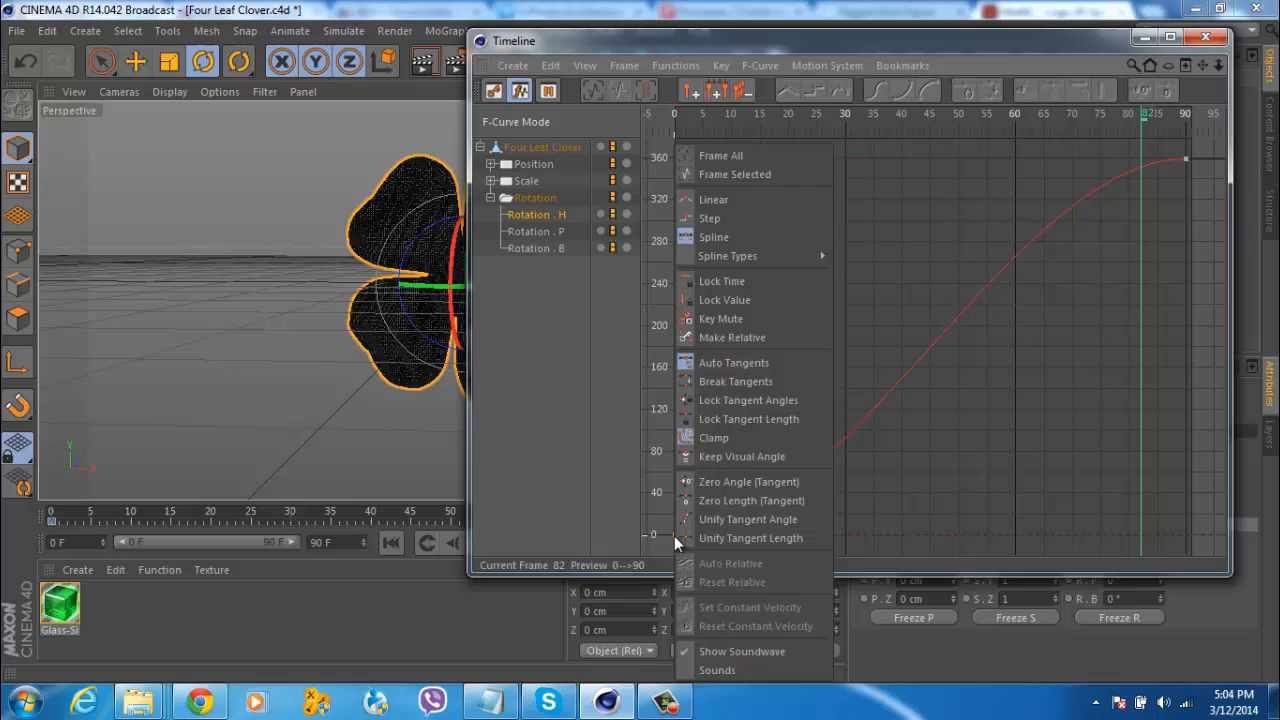
pyautogui.moveTo(752, 500)
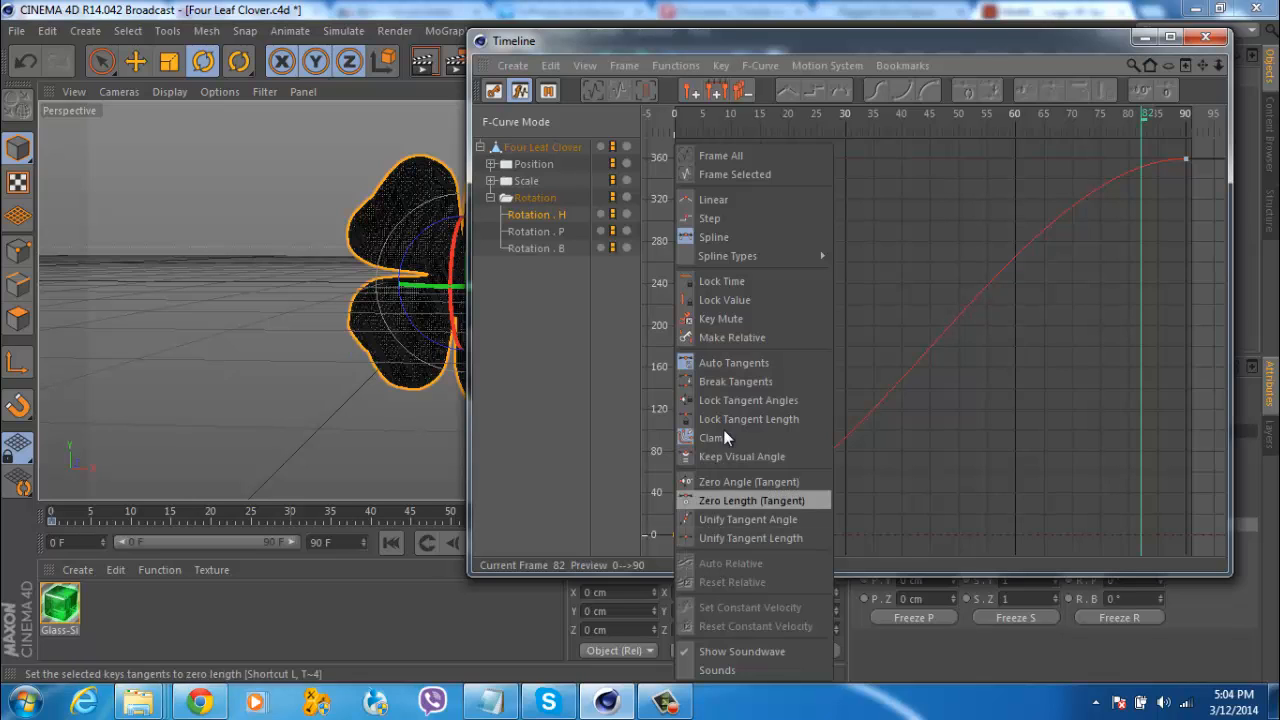
pyautogui.moveTo(714, 236)
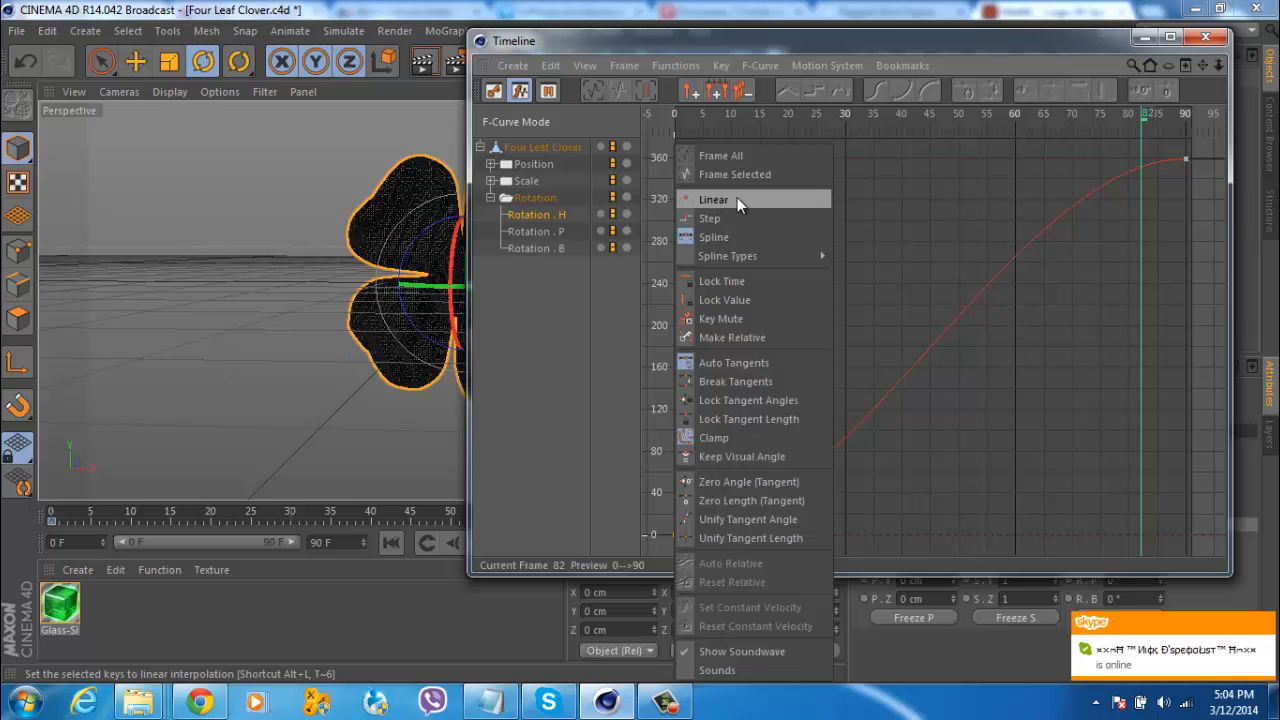
pyautogui.click(712, 200)
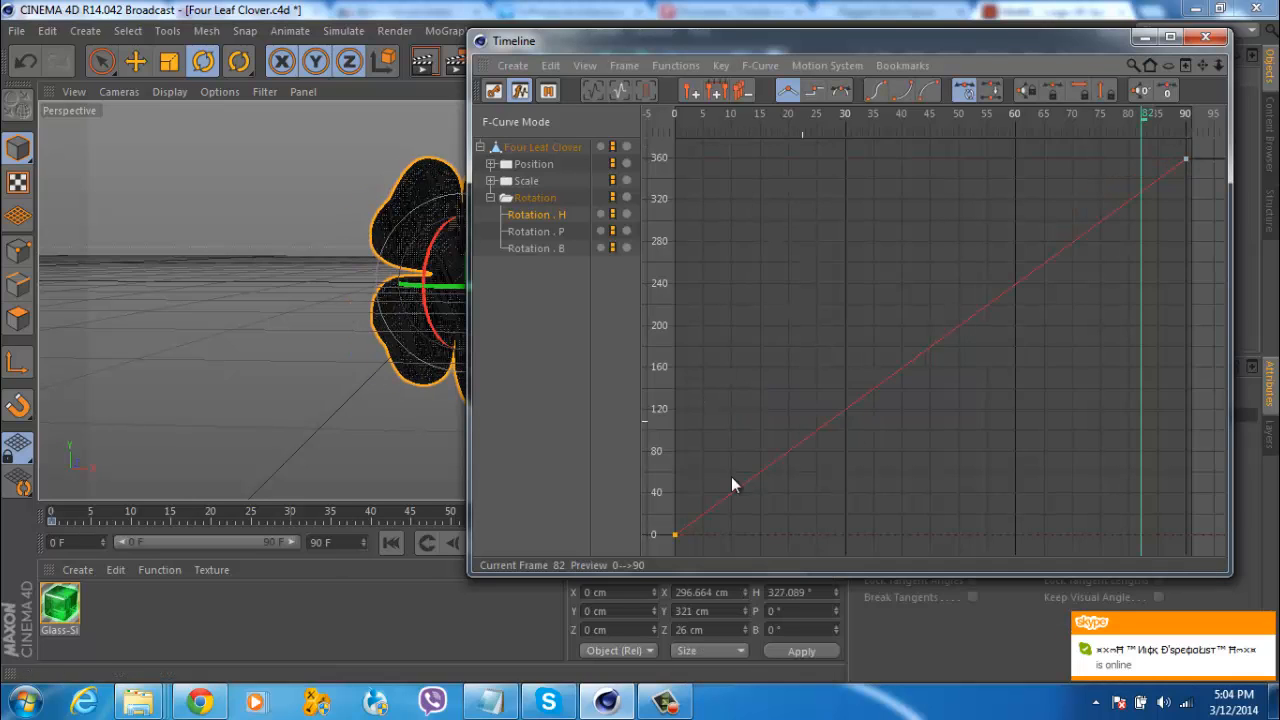
pyautogui.moveTo(680, 436)
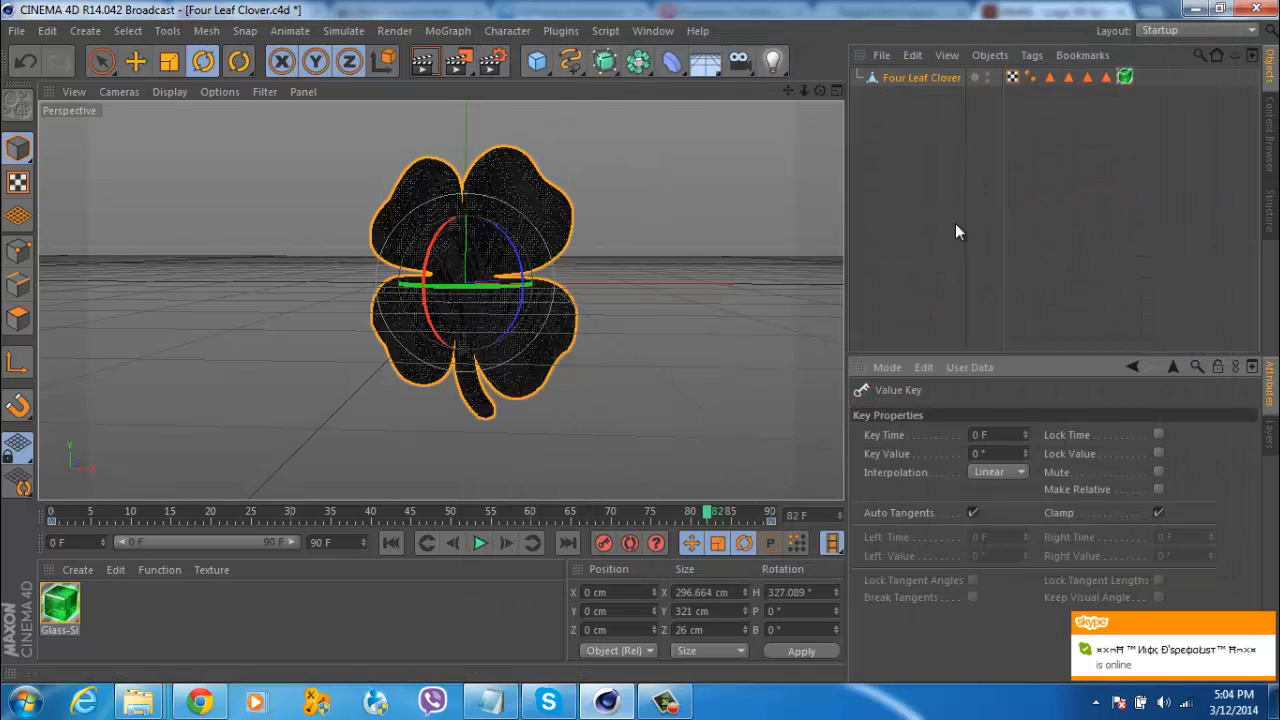
# - Play forwards to preview the clover's constant-speed linear rotation loop
pyautogui.click(478, 542)
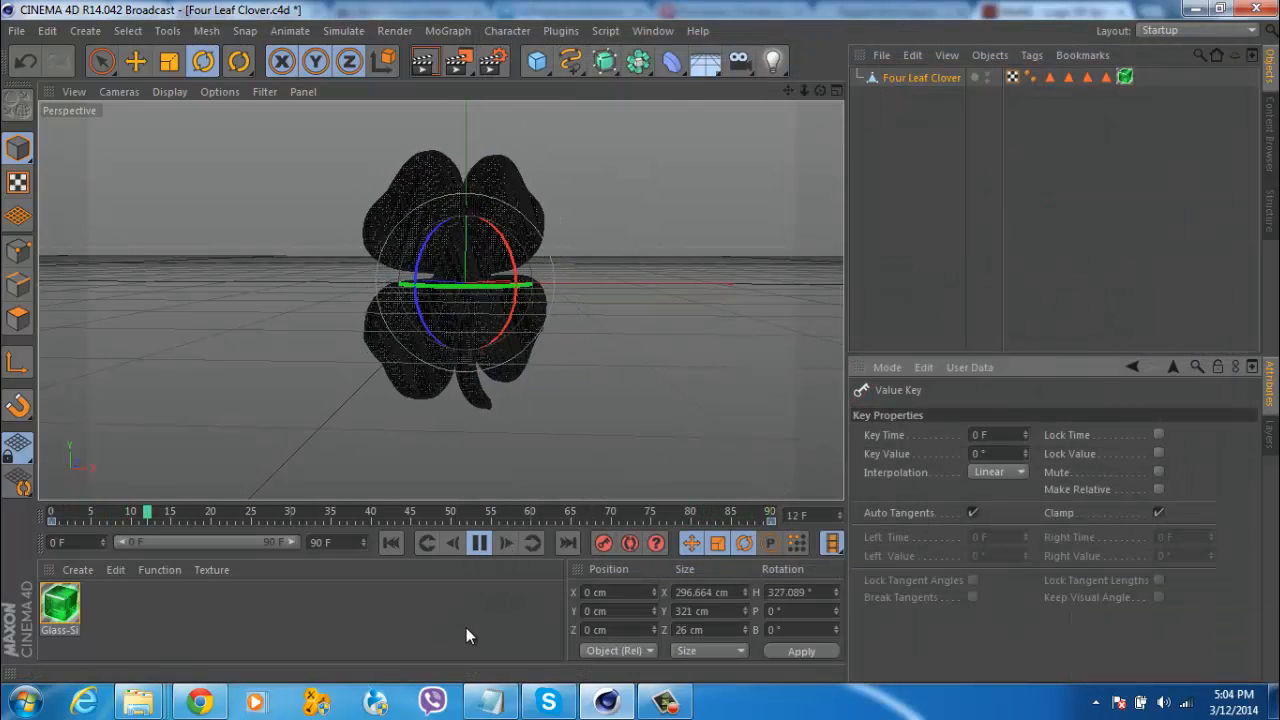